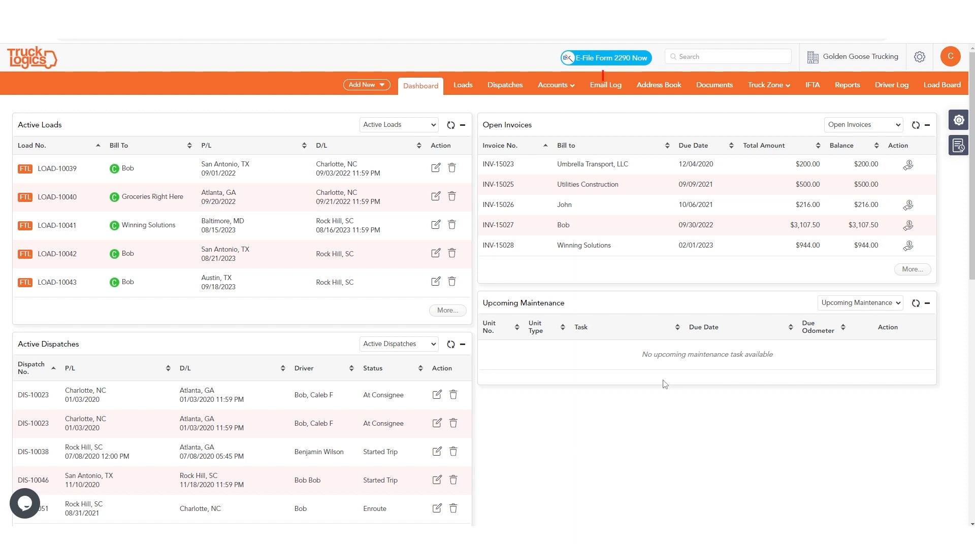
Navigate from the dashboard to the Invoices page via the Accounts menu.
click(554, 85)
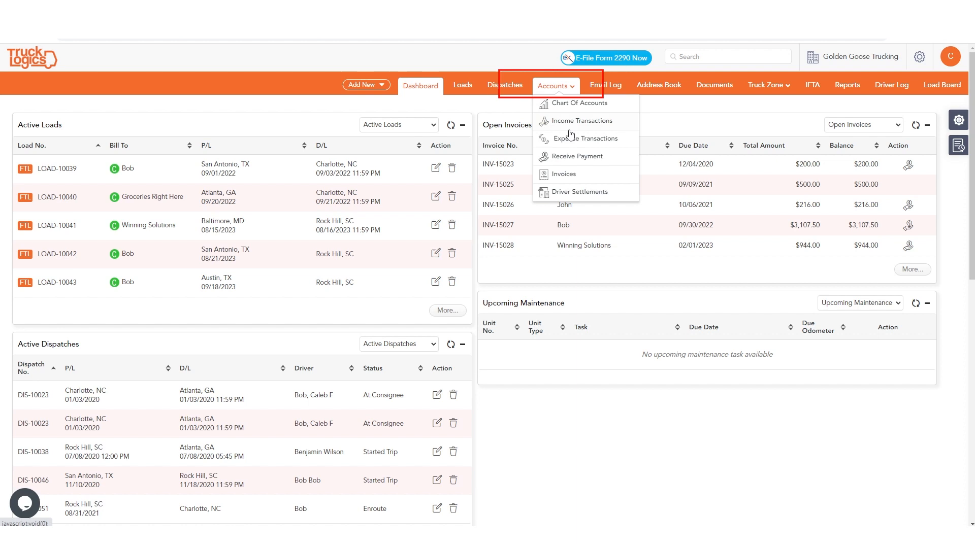
mouse_move(563, 173)
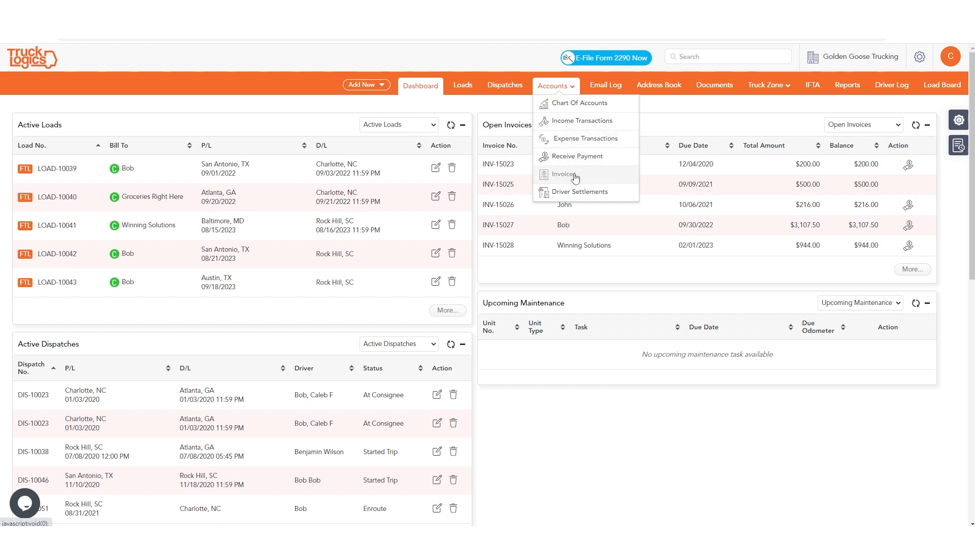
click(562, 174)
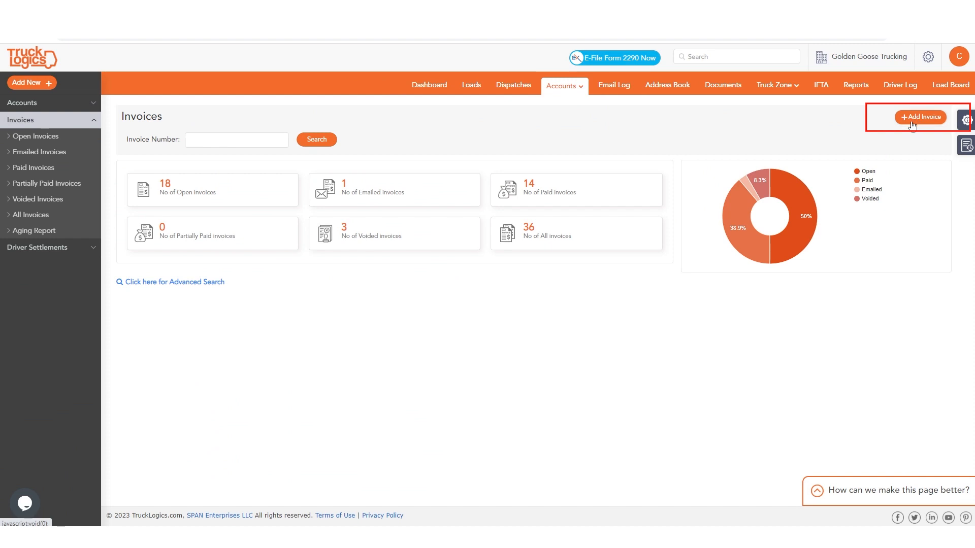
Start a new invoice for customer Chic-Fil-A and exclude load LOAD-10035, leaving the total at $0.00.
click(921, 118)
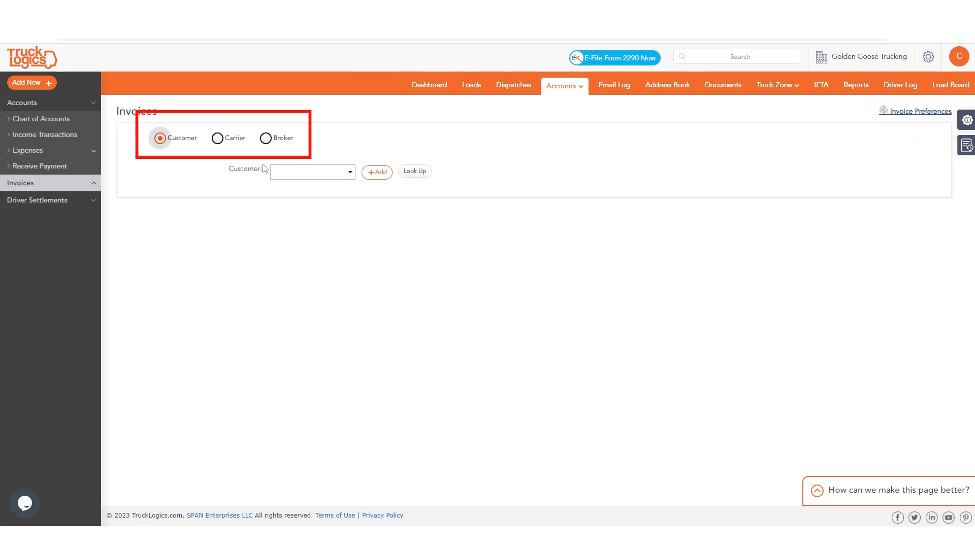
text(bo)
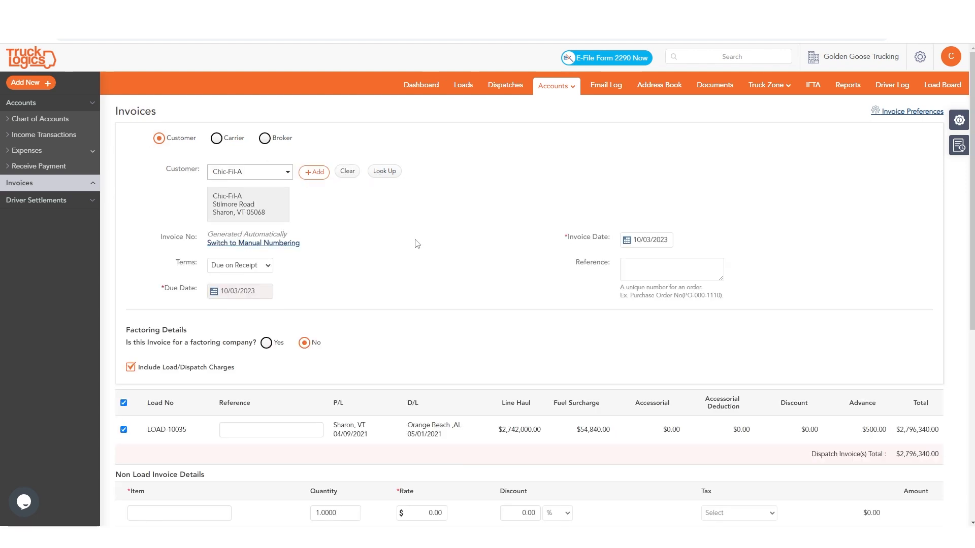
scroll(down, 3)
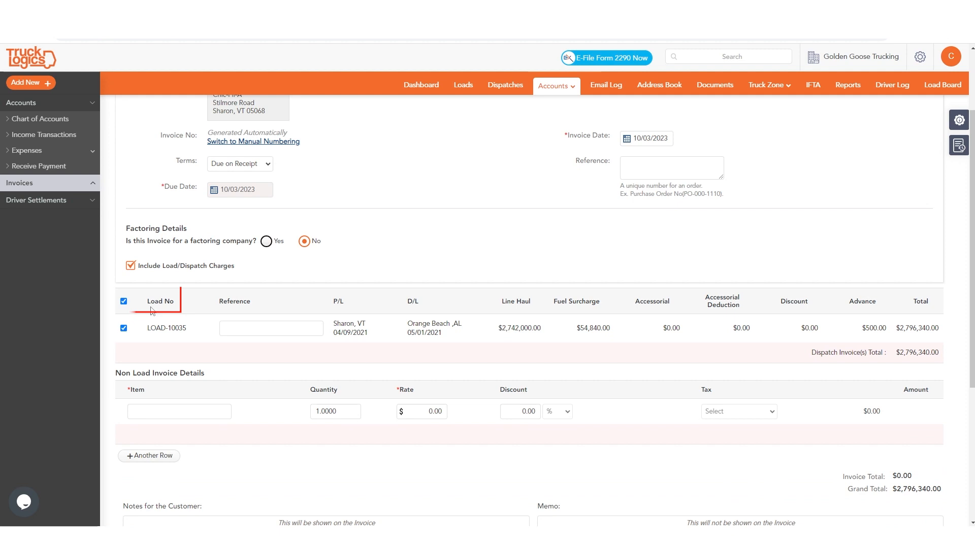
click(124, 301)
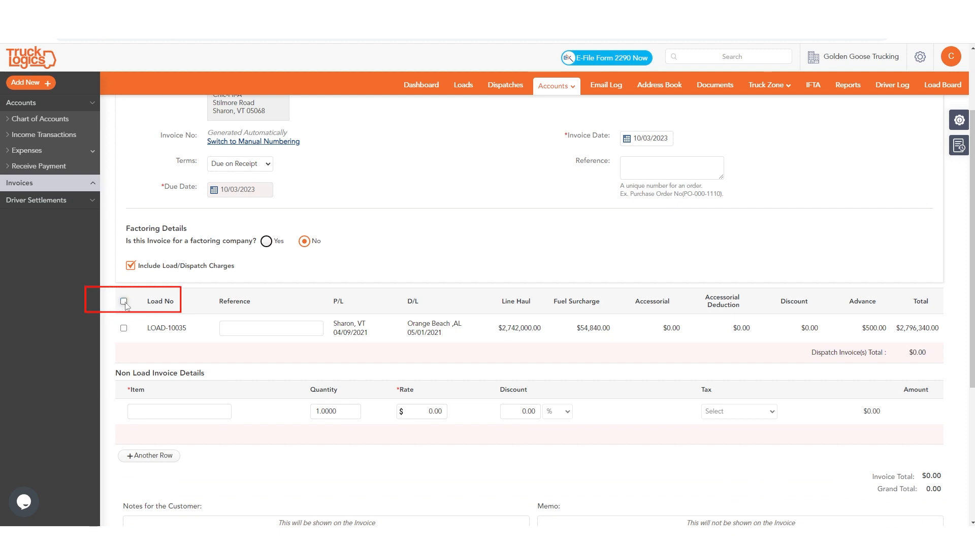
scroll(down, 3)
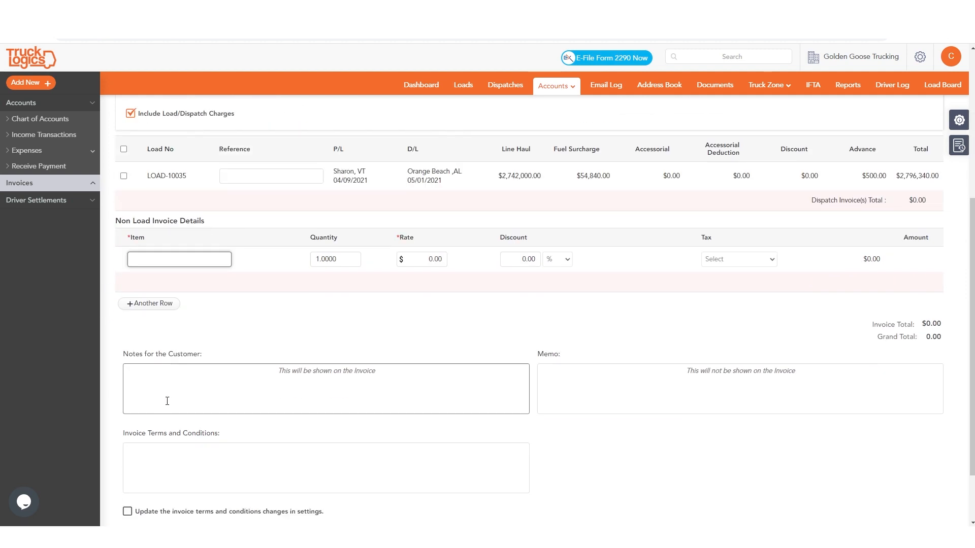
Add a non-load line item 'lumper' with a $50.00 rate, bringing the total to $50.00.
text(lumper)
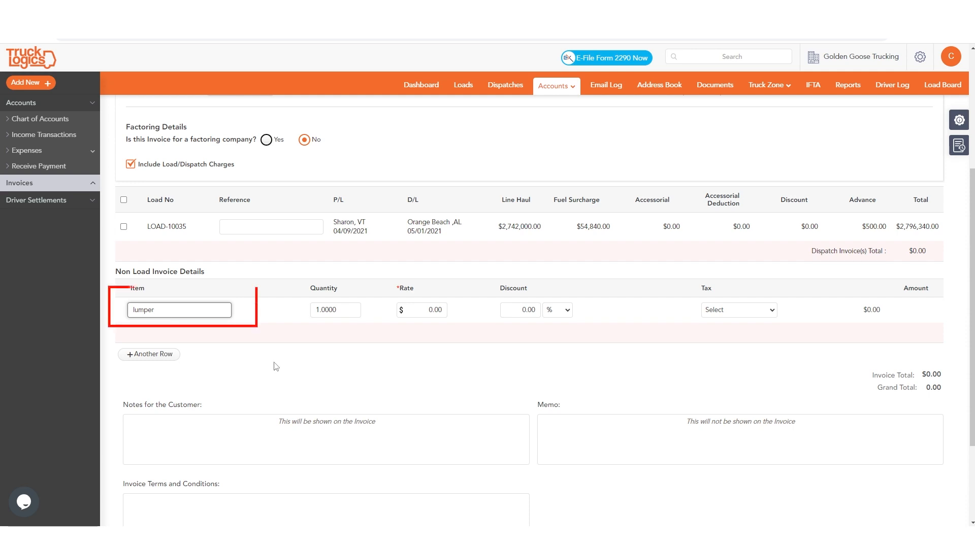
click(422, 310)
text(50)
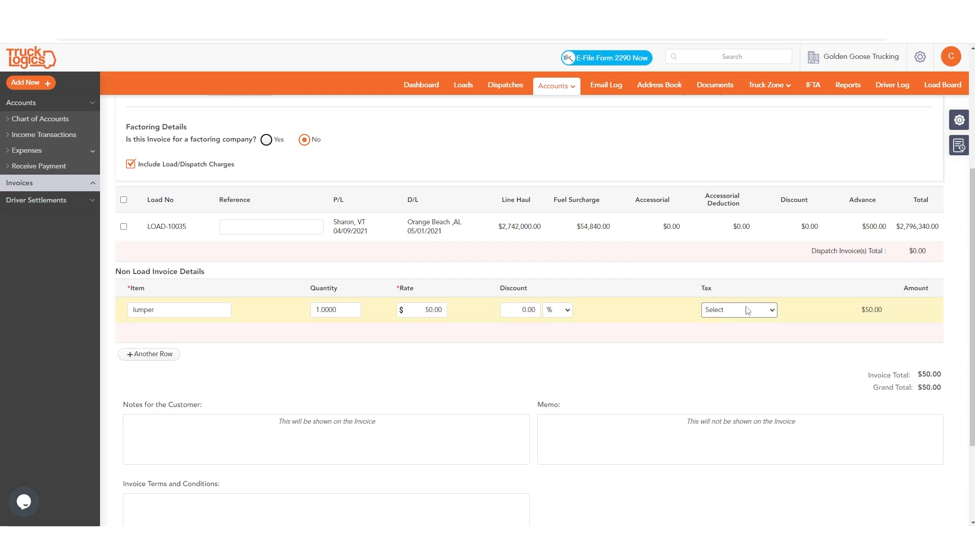
scroll(down, 3)
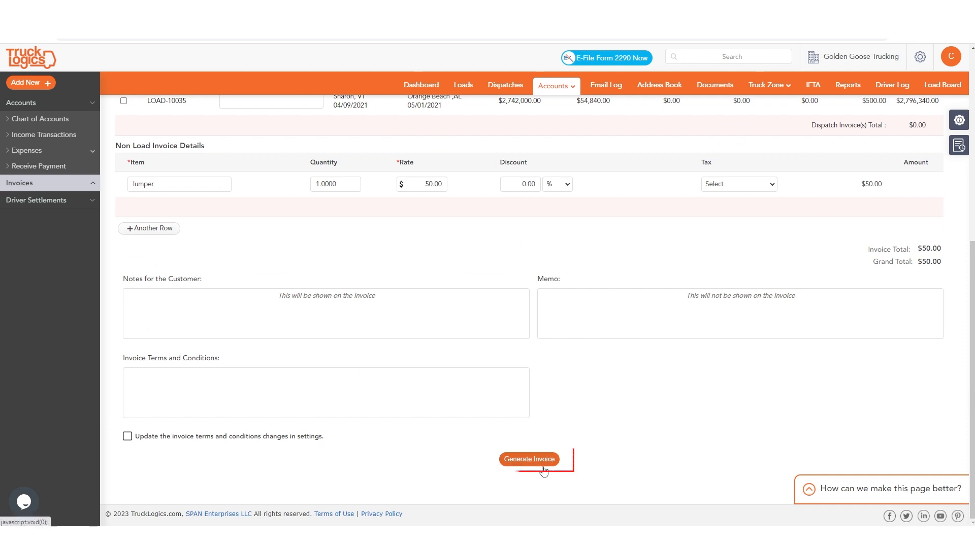
Generate the invoice and finalize it so INV-15029 shows status Final.
click(529, 458)
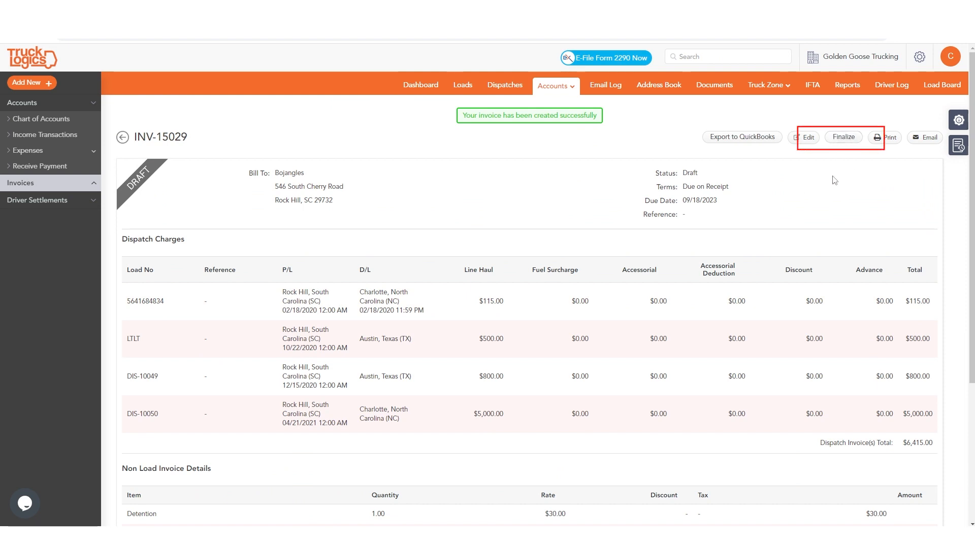
click(843, 137)
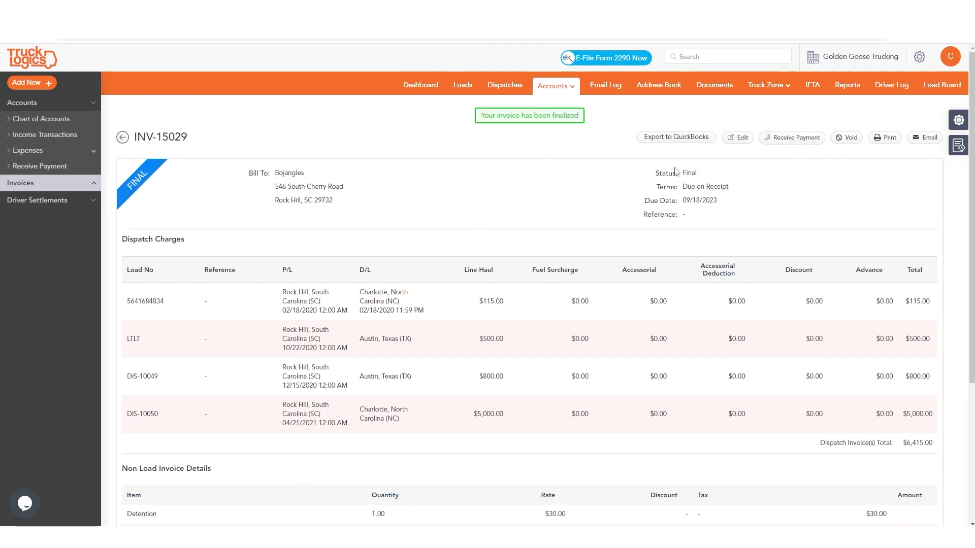